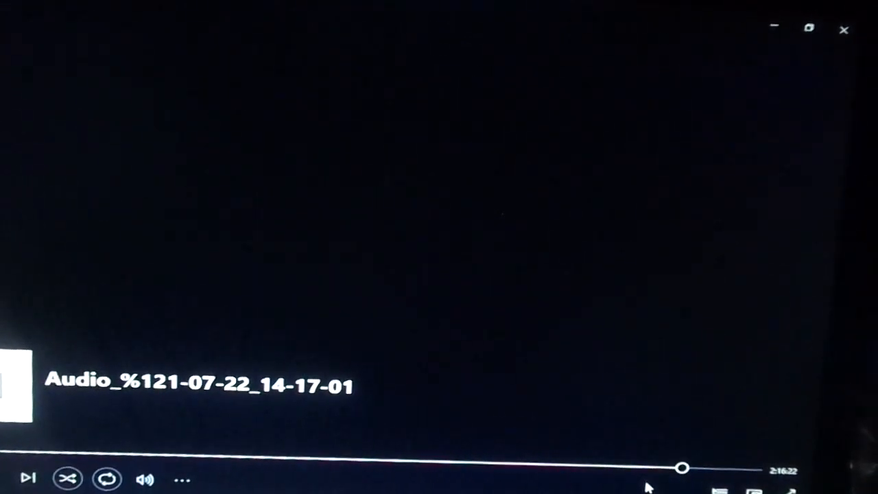
pyautogui.click(29, 479)
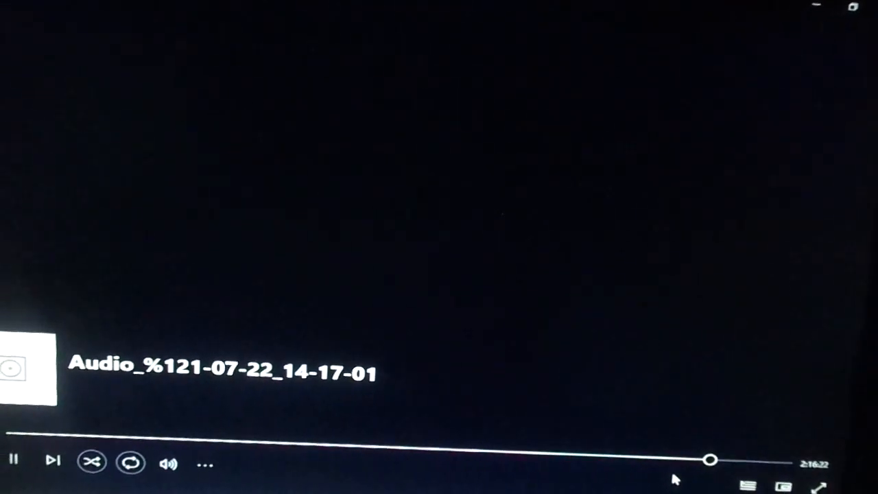